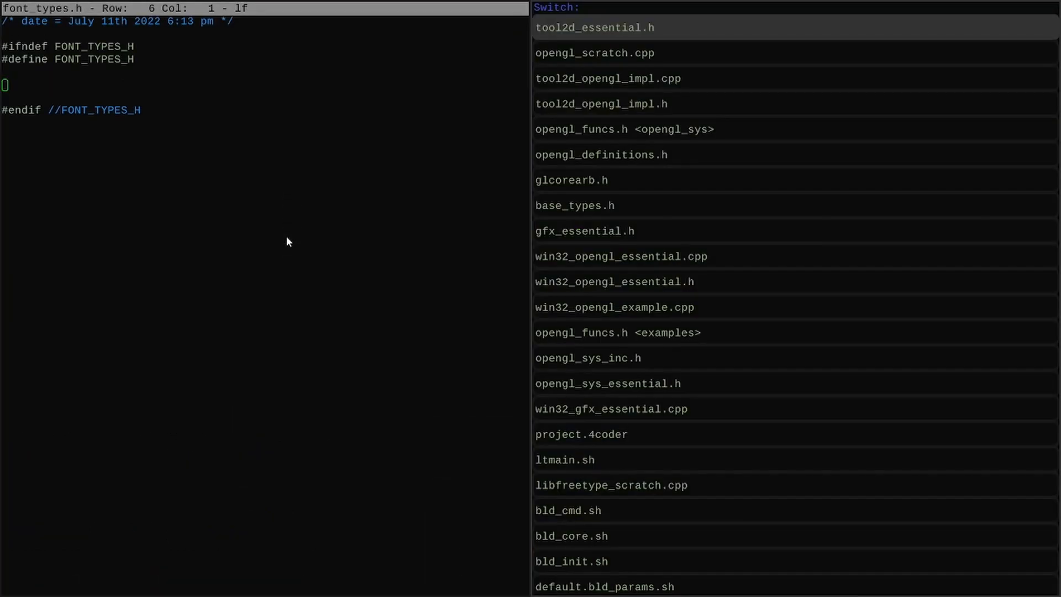
- Write the loose and baked font structs for glyphs, code point buckets, layout, coords and UVs in font_types.h
{"action": "left_click", "coordinate": [610, 485]}
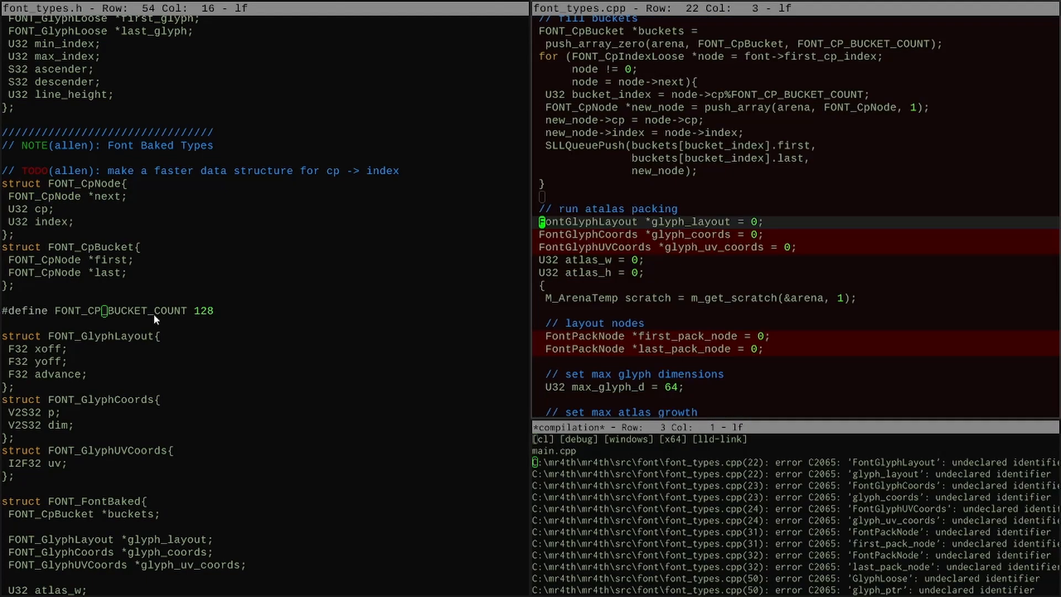
{"action": "scroll", "scroll_direction": "down", "scroll_amount": 3}
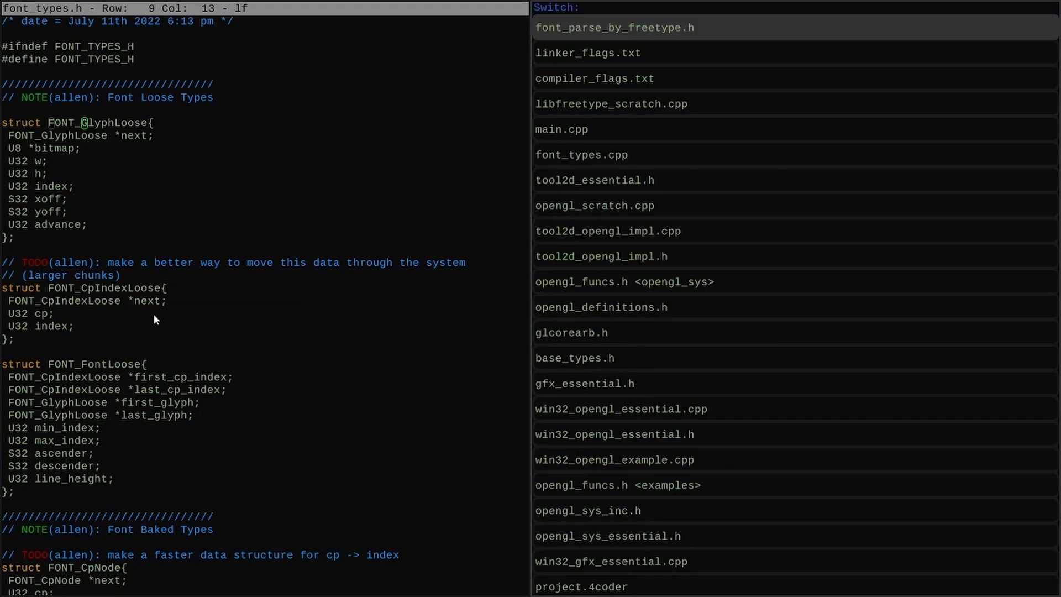
- In main.cpp's font init block read and parse liberation-mono.ttf, then begin 'FONT_FontBaked baked ='
{"action": "left_click", "coordinate": [571, 129]}
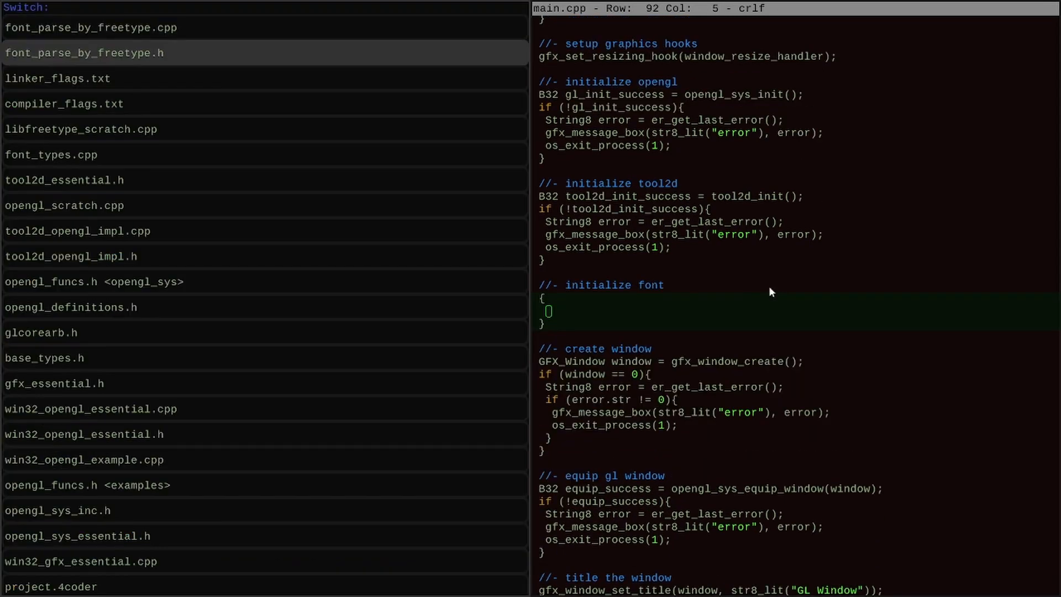
{"action": "left_click", "coordinate": [84, 53]}
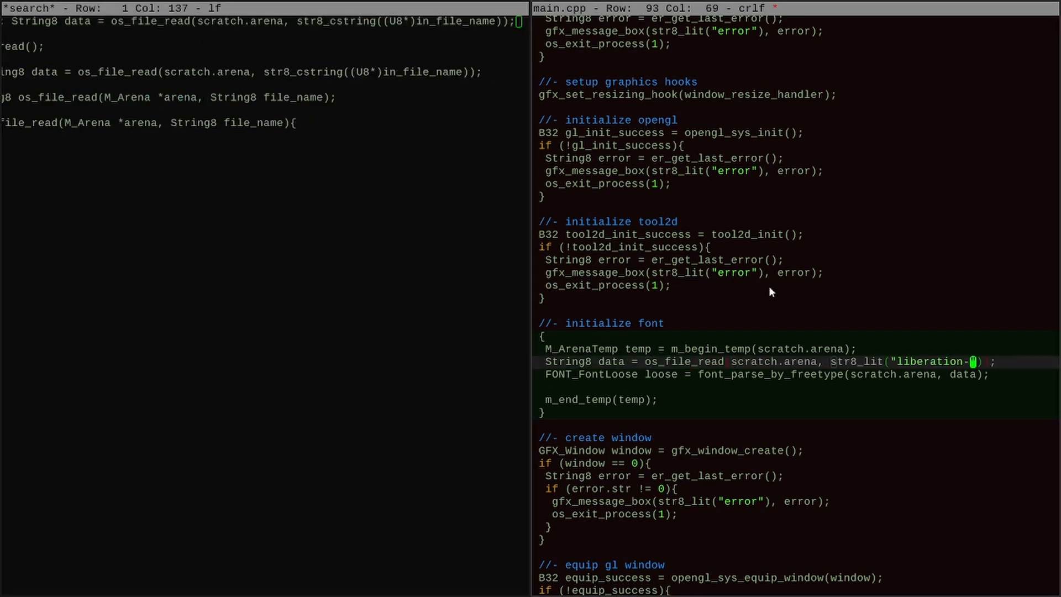
{"action": "type", "text": "FONT_FontBaked baked = font_bake(arena, &loose);"}
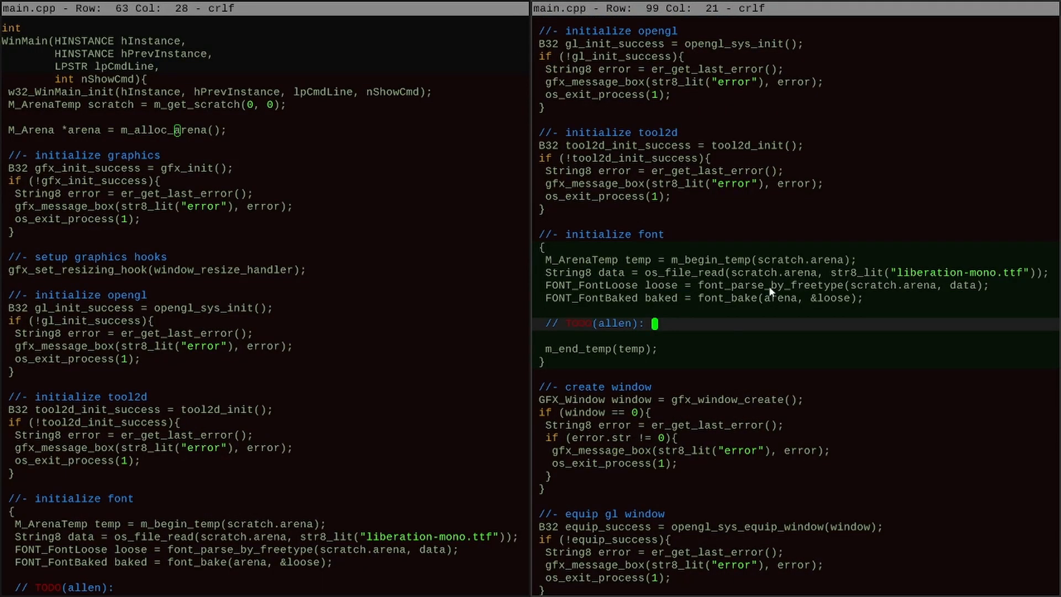
- Create font_texture via tool2d_texture_create(0, font.atlas_w, font.atlas_h)
{"action": "key", "text": "Return"}
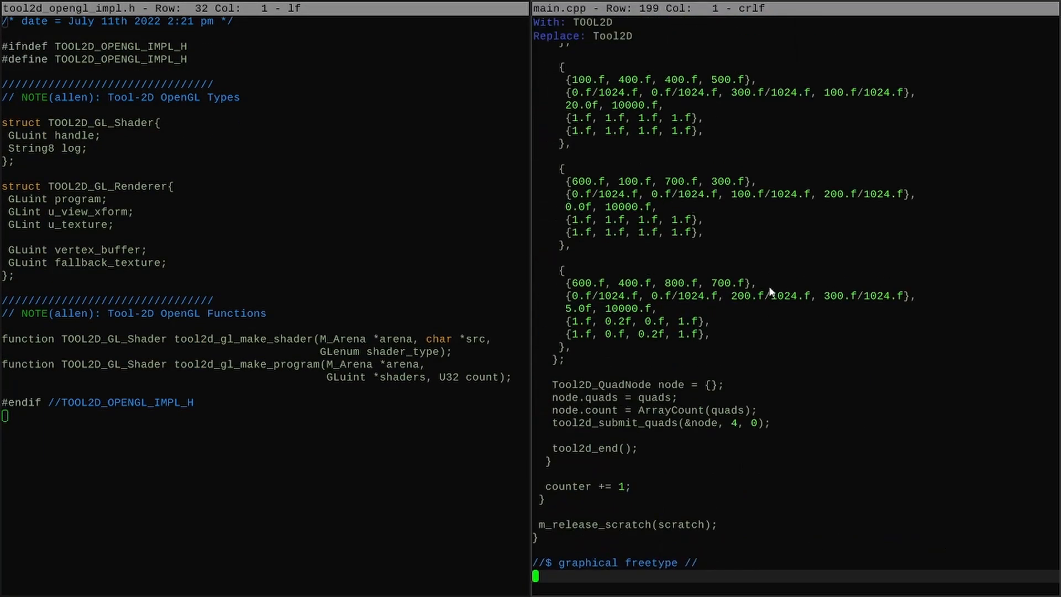
{"action": "scroll", "scroll_direction": "up", "scroll_amount": 3}
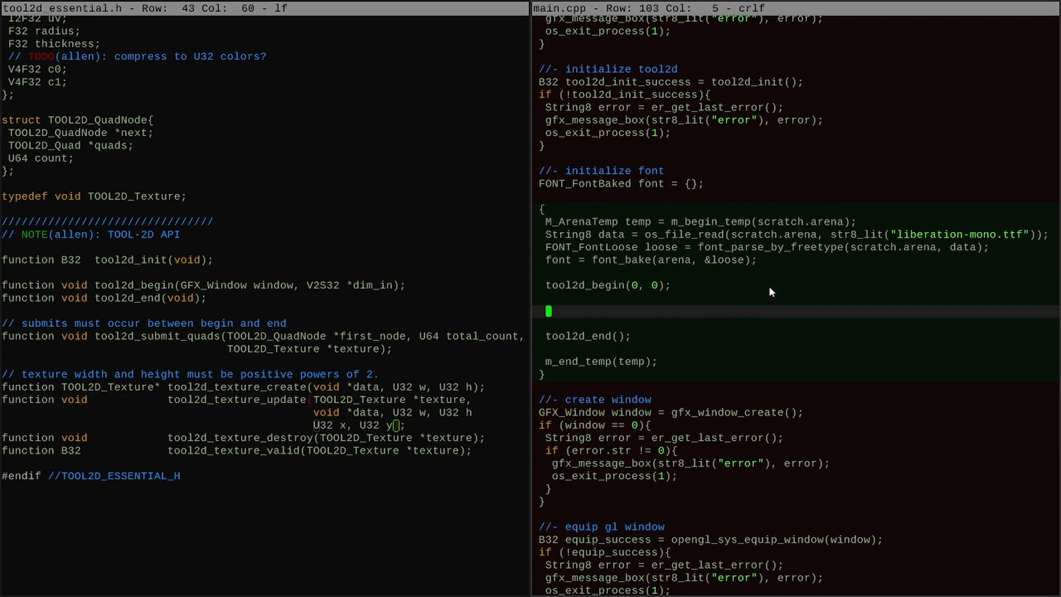
{"action": "type", "text": "TOOL2D_Texture *font_texture = tool2d;"}
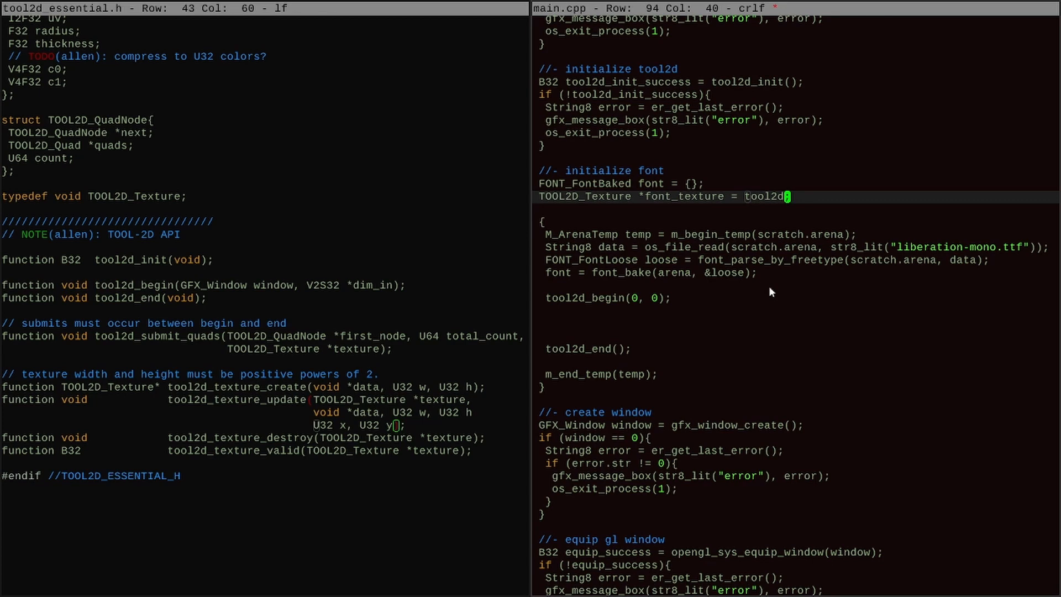
{"action": "type", "text": "tool2d_texture_create ();"}
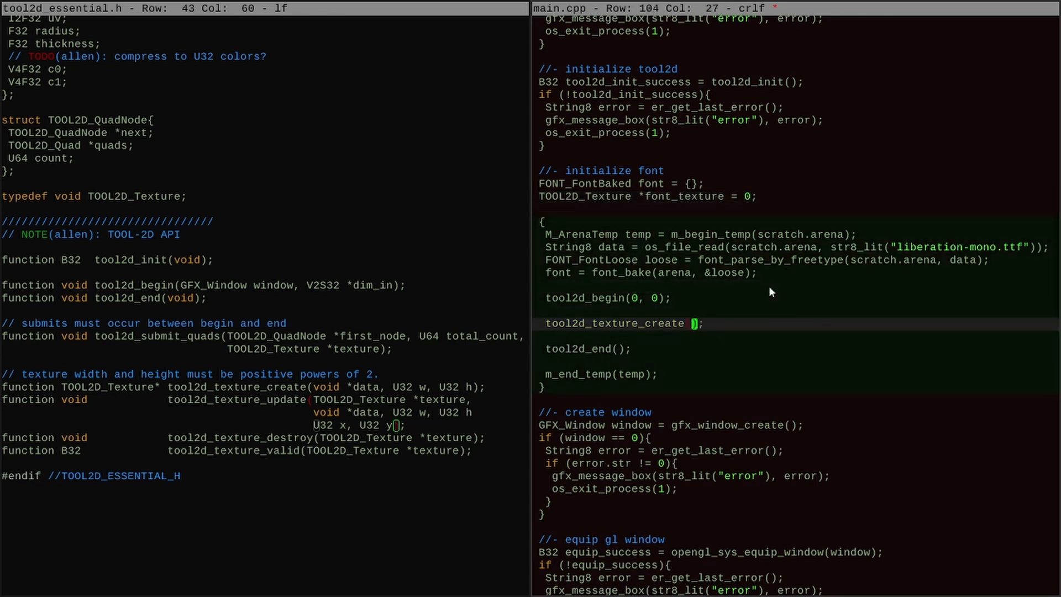
{"action": "type", "text": "0, font.atlas_w, font.atlas_h"}
{"action": "type", "text": "for i = 0; i < ; i += 1 {"}
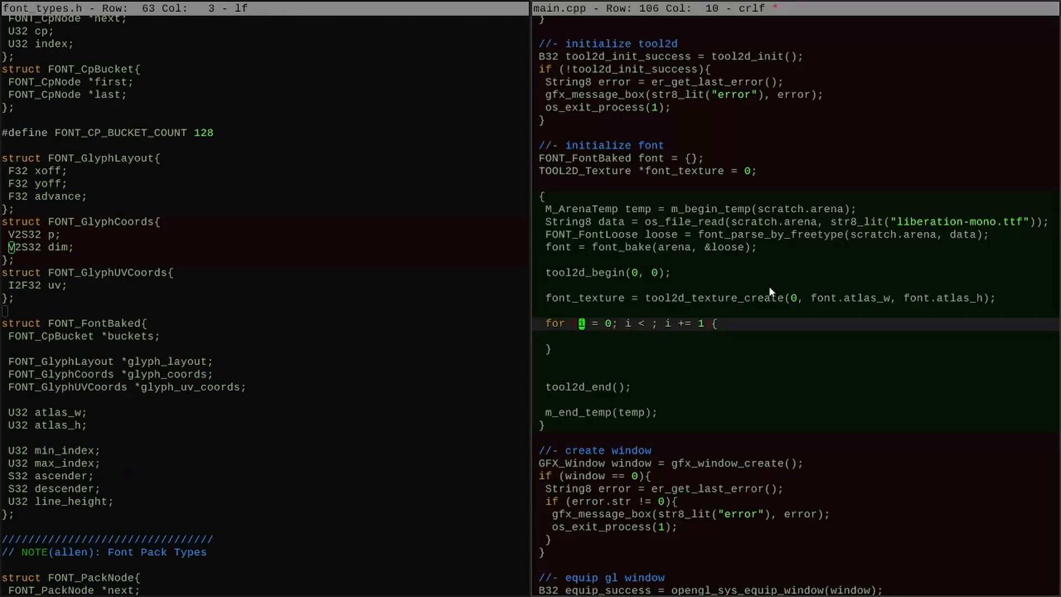
- Loop over loose glyphs computing opl from font.max_index and reading each raw_index
{"action": "type", "text": "U64 opl = font.max_index - font.min_index + 1;"}
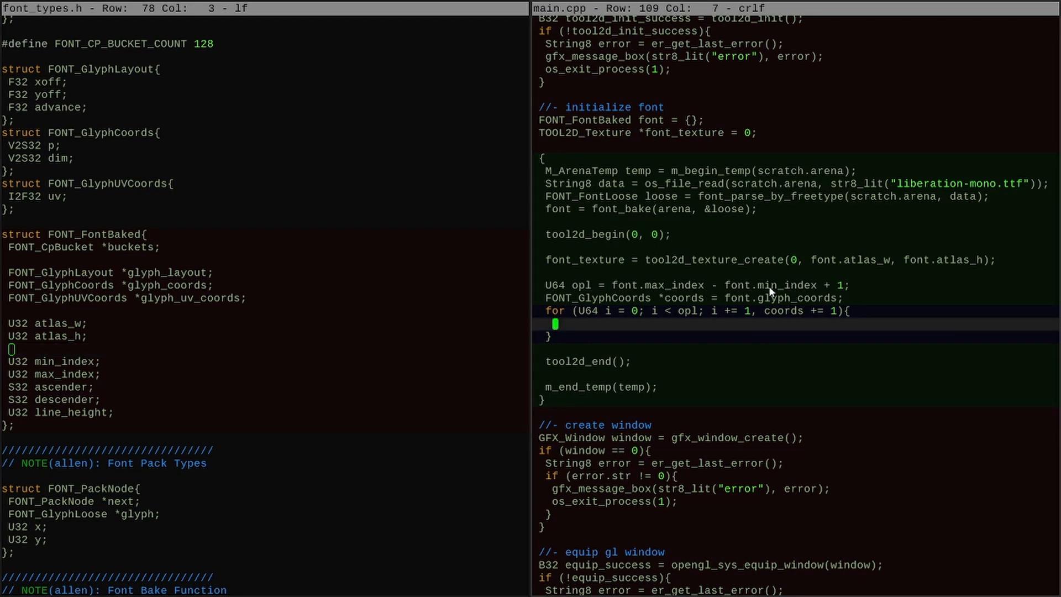
{"action": "scroll", "scroll_direction": "up", "scroll_amount": 3}
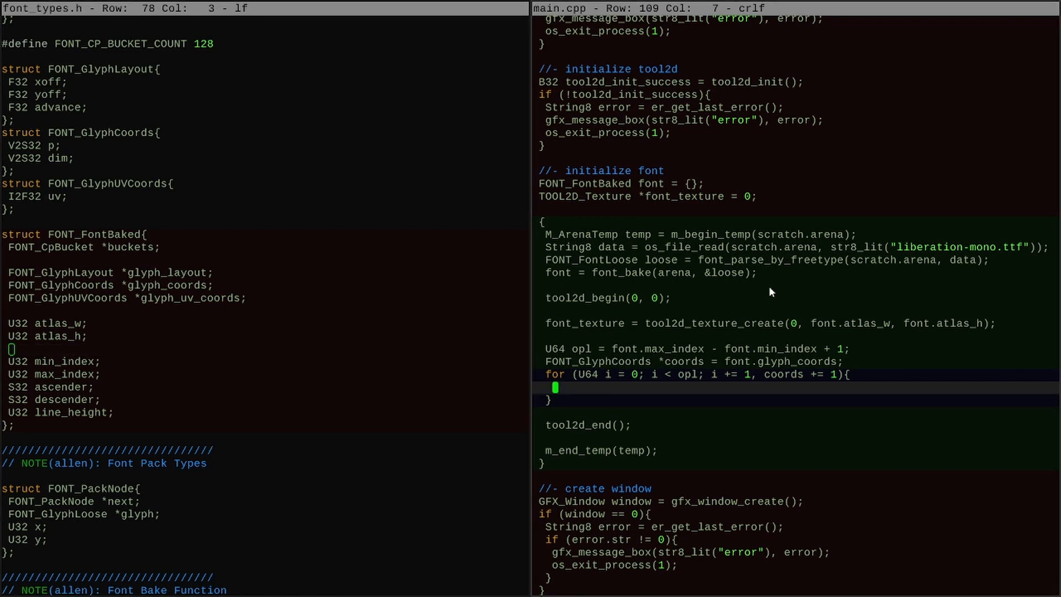
{"action": "type", "text": "tool2d_"}
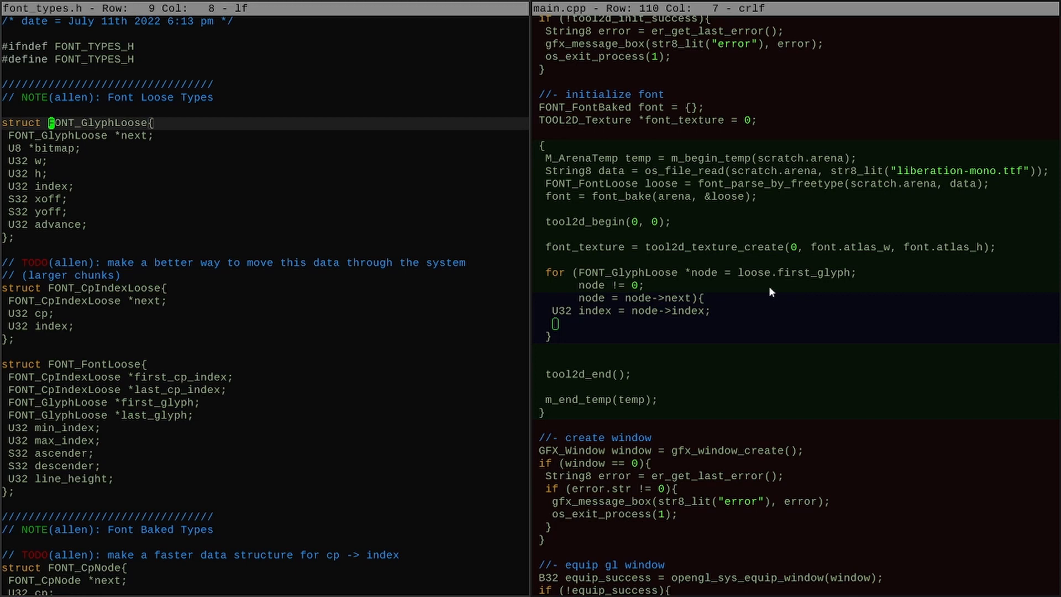
{"action": "type", "text": "raw_index"}
{"action": "type", "text": "opengl"}
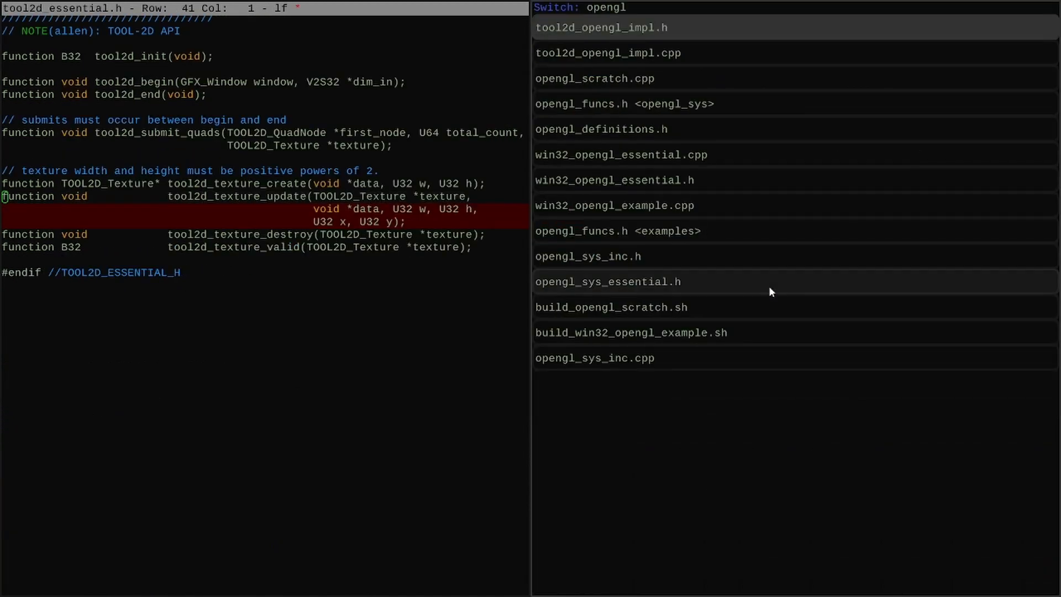
- Implement tool2d_texture_update with glBindTexture/glTexSubImage2D and add glTexSubImage2D to opengl_funcs.h
{"action": "left_click", "coordinate": [608, 53]}
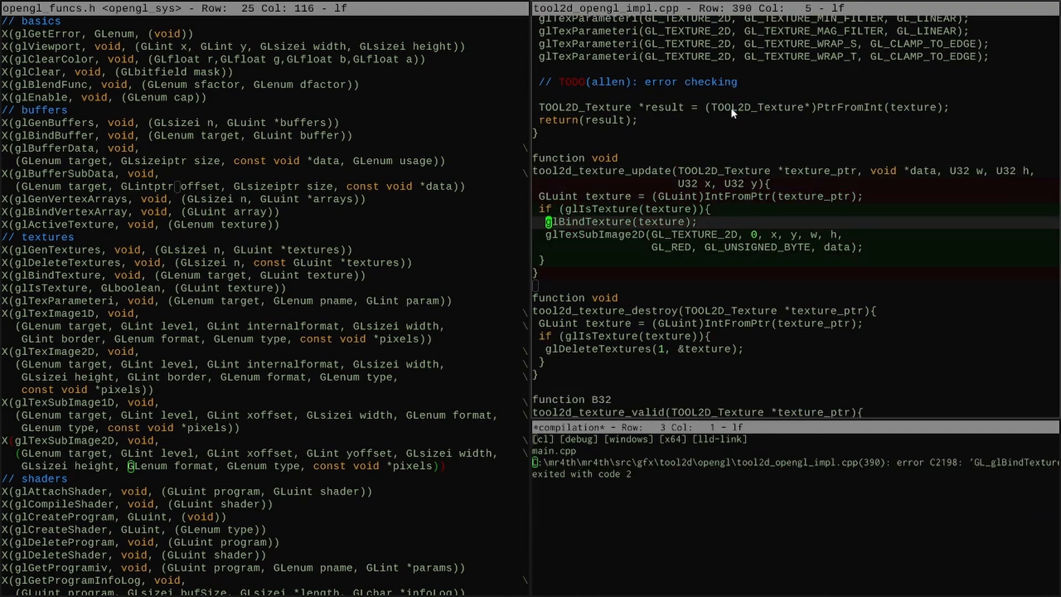
{"action": "key", "text": "alt+tab"}
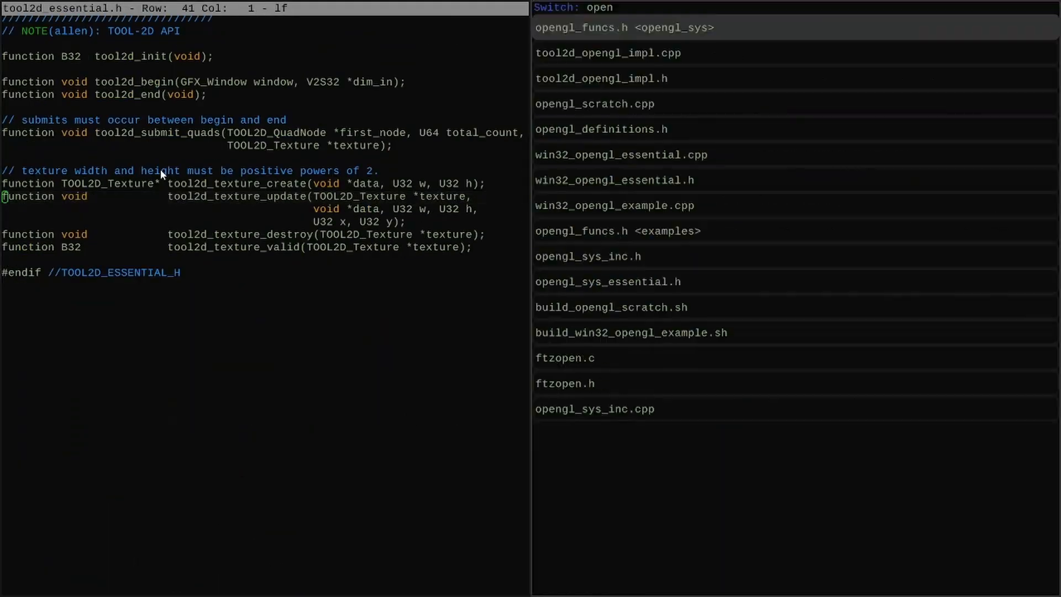
{"action": "left_click", "coordinate": [606, 53]}
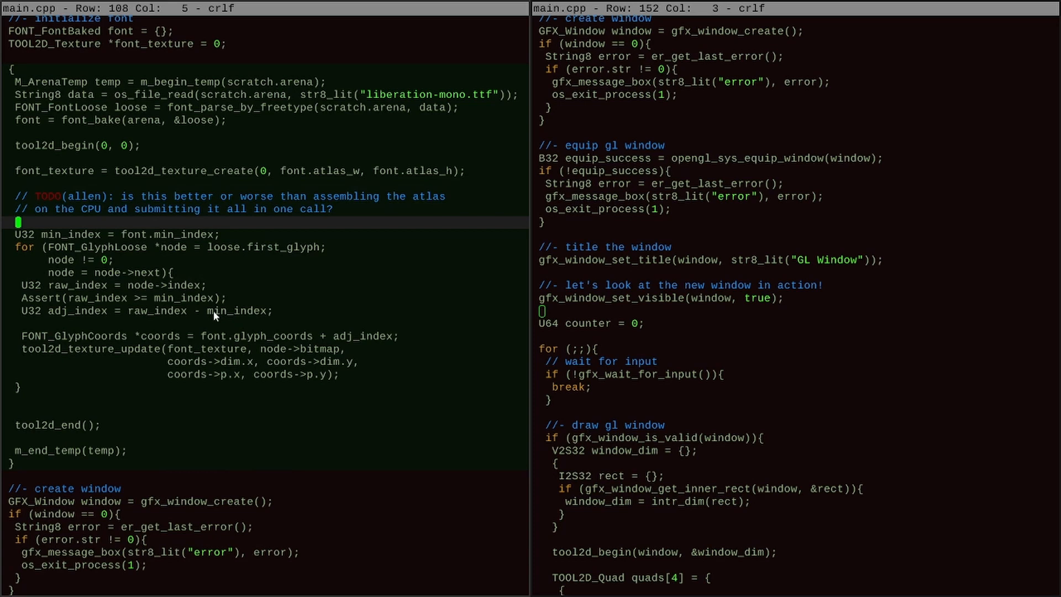
- Upload each glyph bitmap at its glyph_coords via tool2d_texture_update and add a tool2d_submit_quads call
{"action": "scroll", "scroll_direction": "up", "scroll_amount": 3}
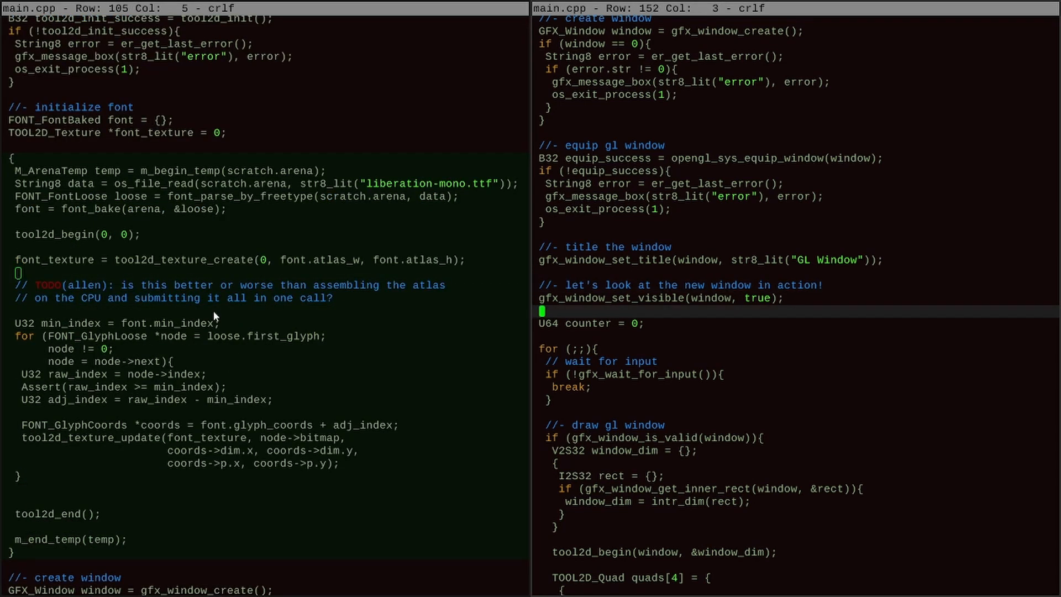
{"action": "scroll", "scroll_direction": "down", "scroll_amount": 3}
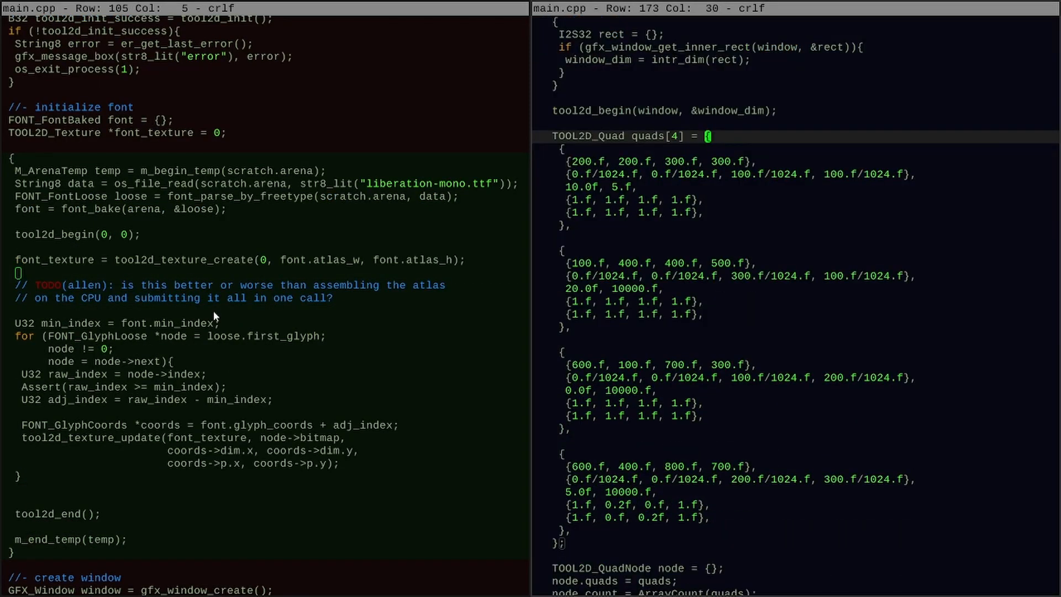
{"action": "scroll", "scroll_direction": "down", "scroll_amount": 3}
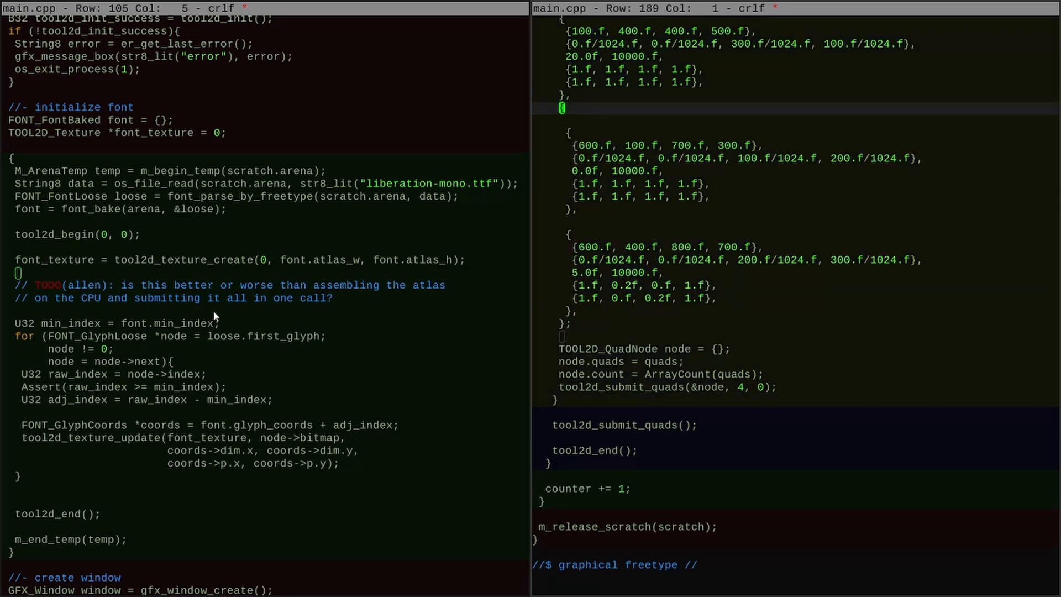
{"action": "scroll", "scroll_direction": "down", "scroll_amount": 3}
{"action": "type", "text": "#if 1"}
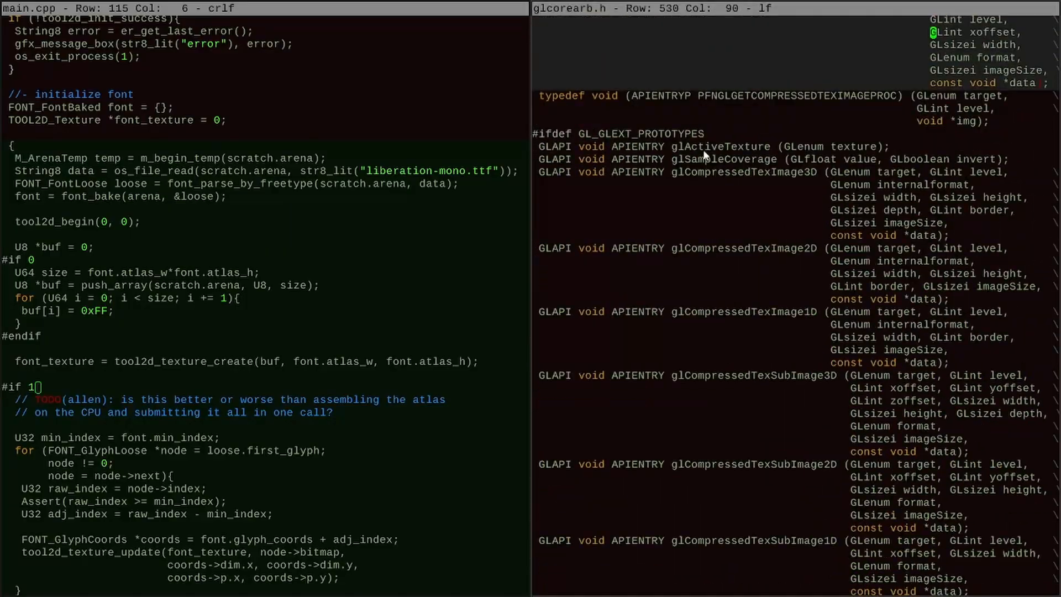
- Create the texture from a U8 buf with an #if 0 fill loop, checking stride and GLAPI declarations in glcorearb.h
{"action": "type", "text": "stride"}
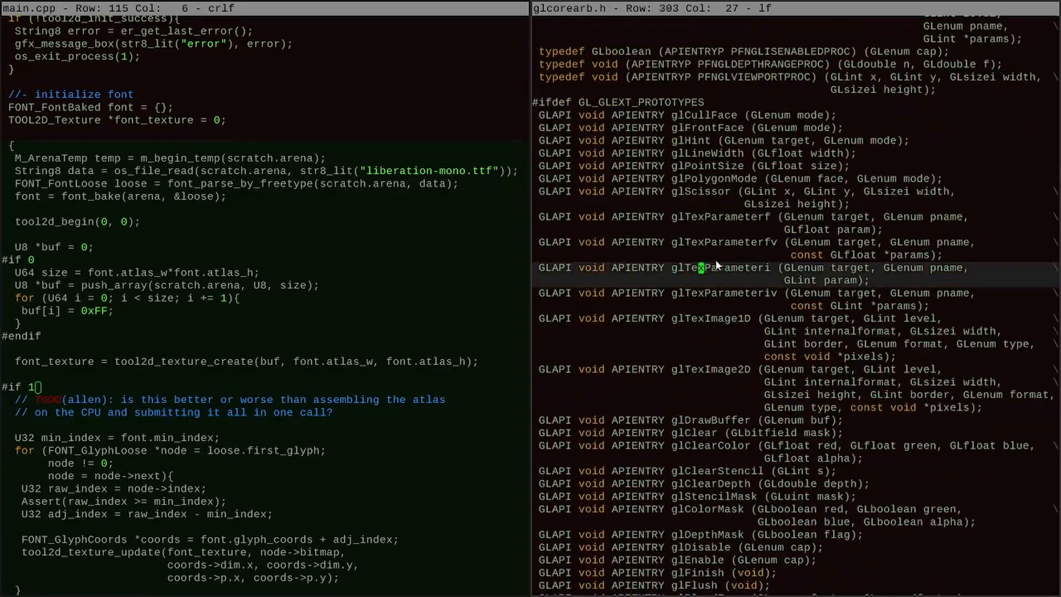
{"action": "scroll", "scroll_direction": "down", "scroll_amount": 3}
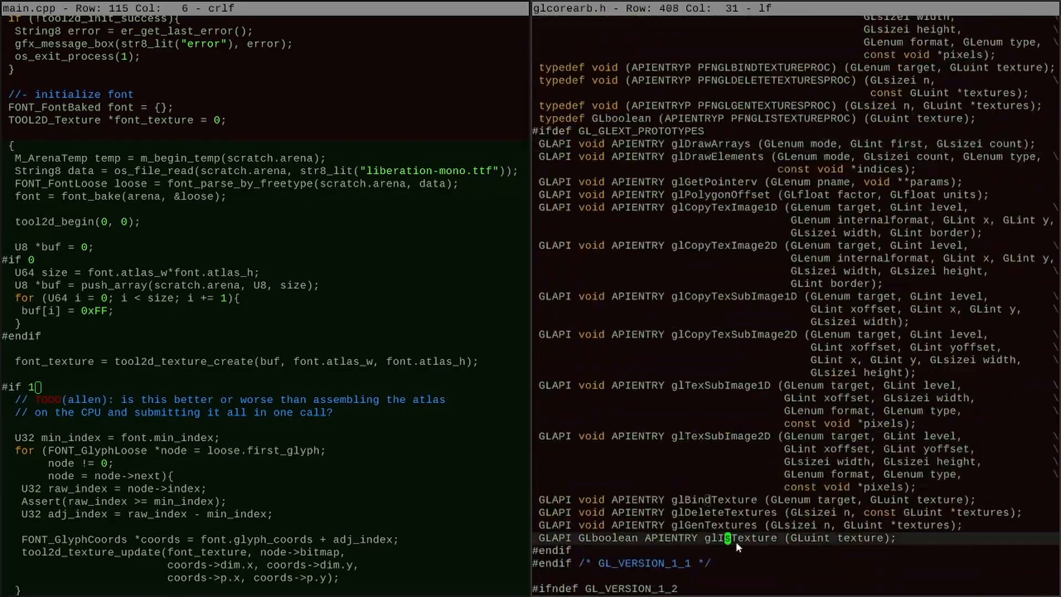
{"action": "type", "text": "GLAPI"}
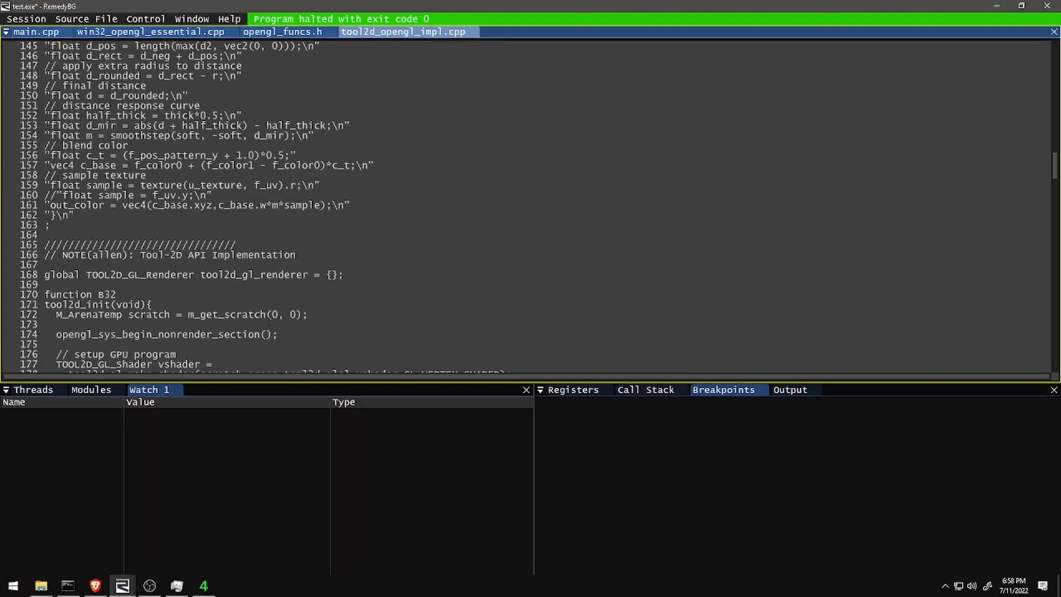
- Step over into tool2d_texture_update and watch (u8*)data,w*h listing the glyph bytes
{"action": "key", "text": "F10"}
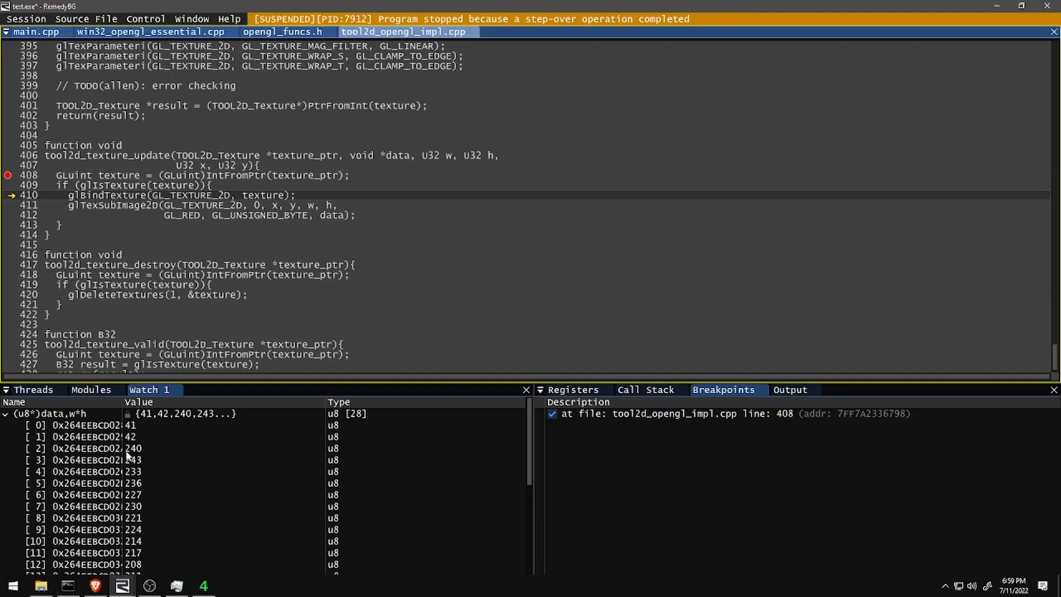